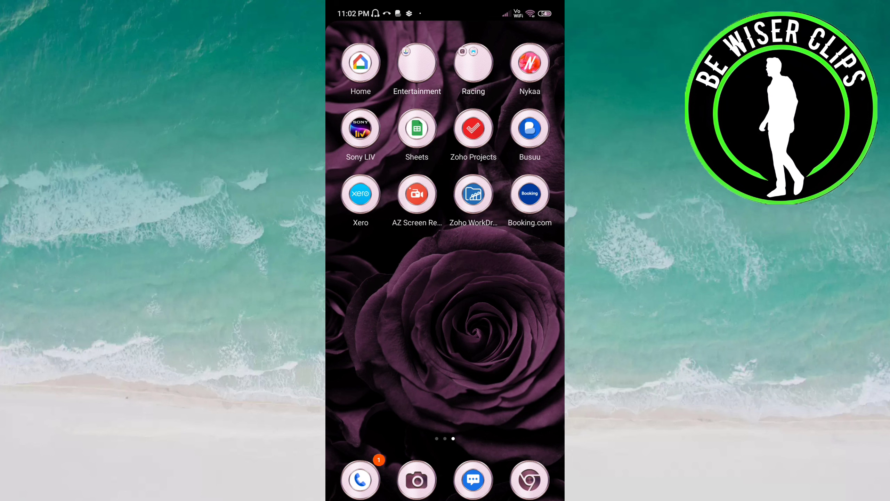
Step: Launch Busuu and log out of the account from Me tab settings
click(529, 128)
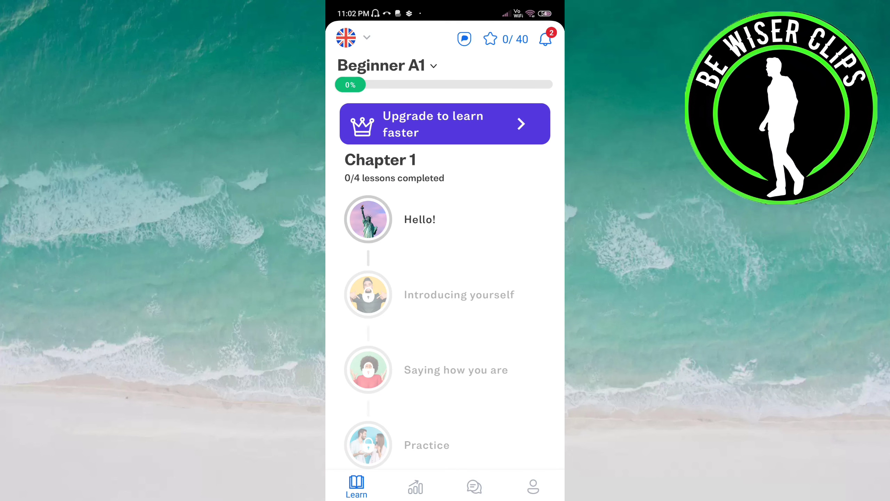
click(533, 487)
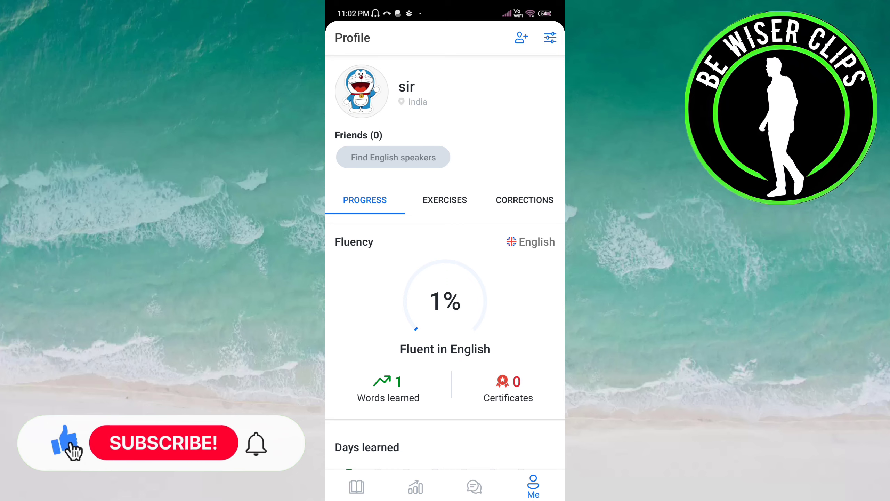
click(550, 38)
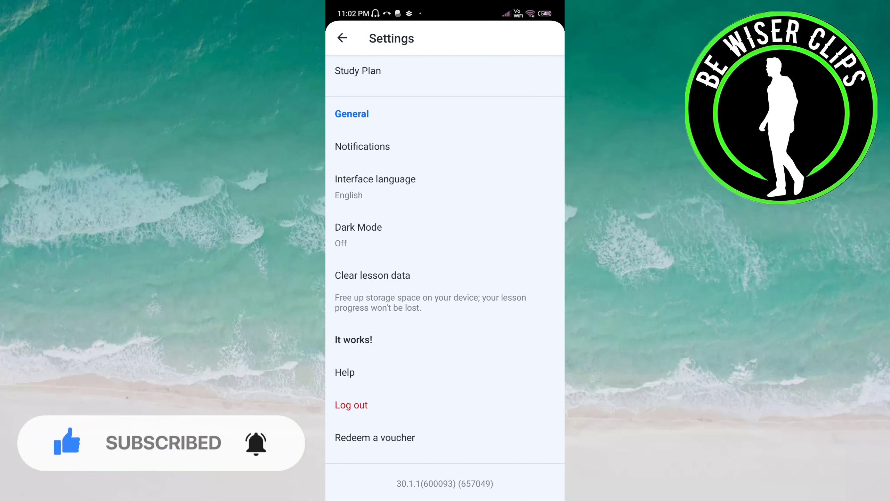
click(351, 405)
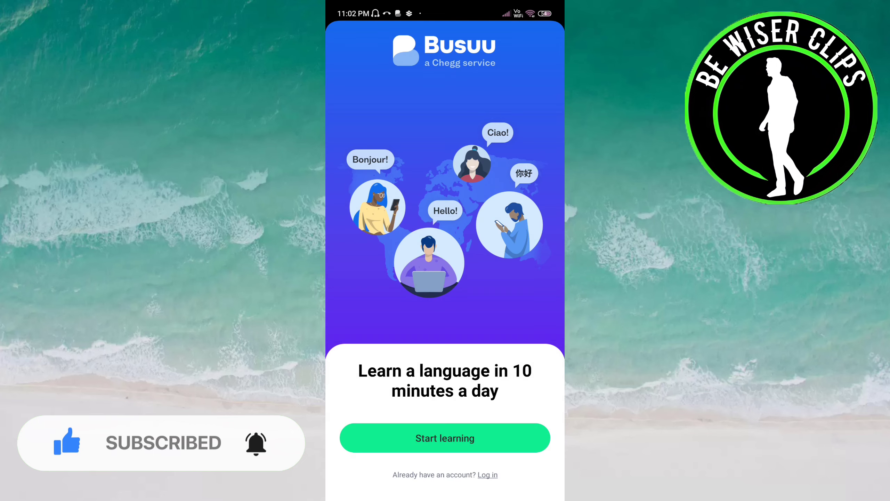